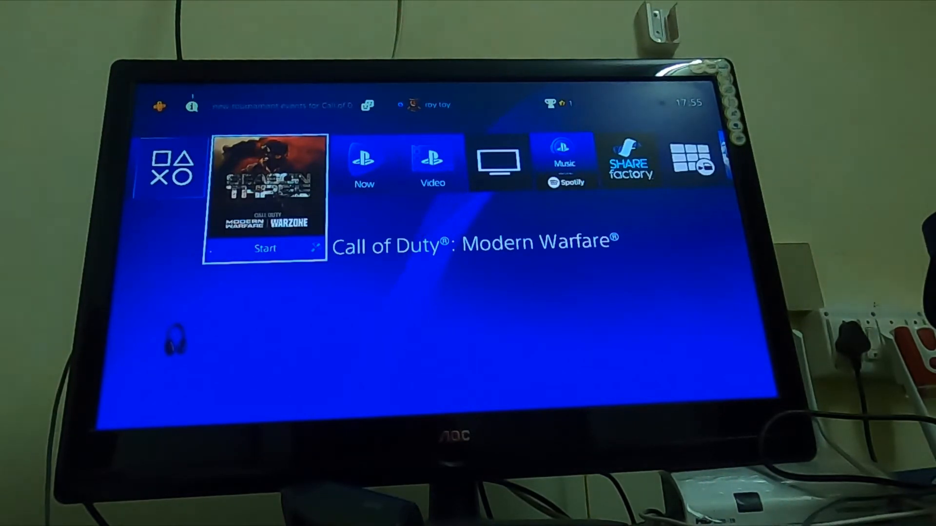
# Step: Place the cursor in the STEPS slide's bullet list after the seventh download-fix step
pyautogui.click(266, 248)
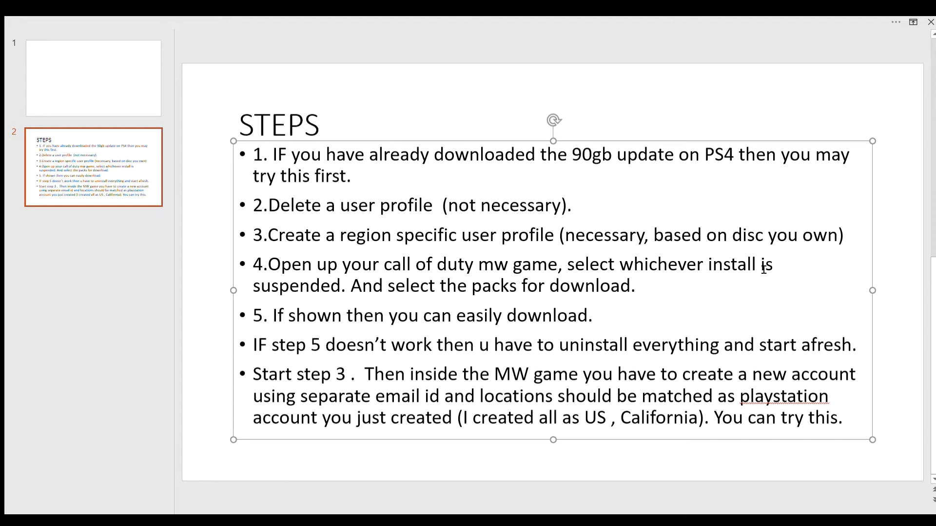
pyautogui.moveTo(727, 228)
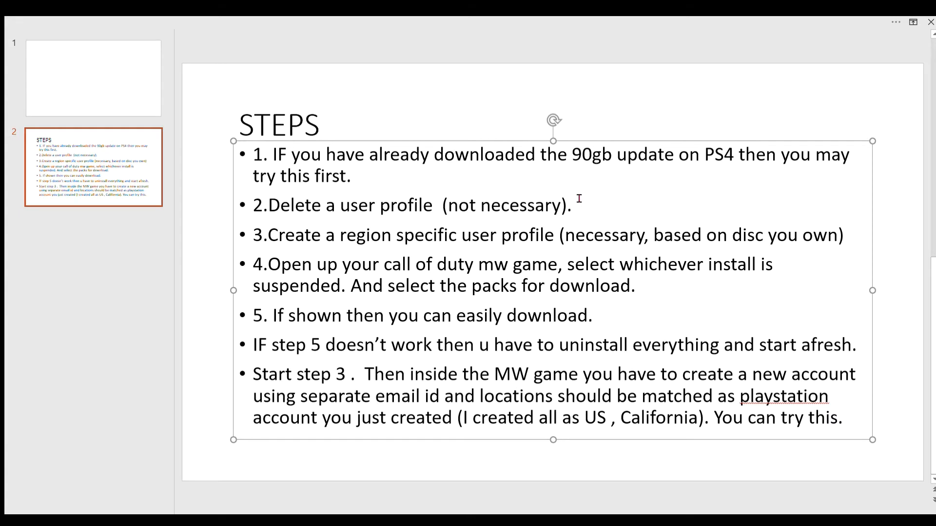
pyautogui.moveTo(432, 244)
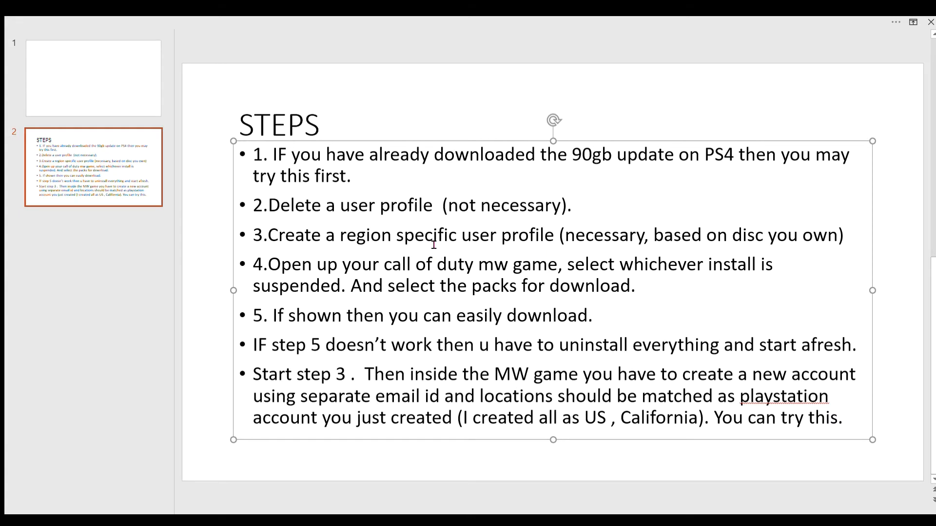
pyautogui.moveTo(587, 256)
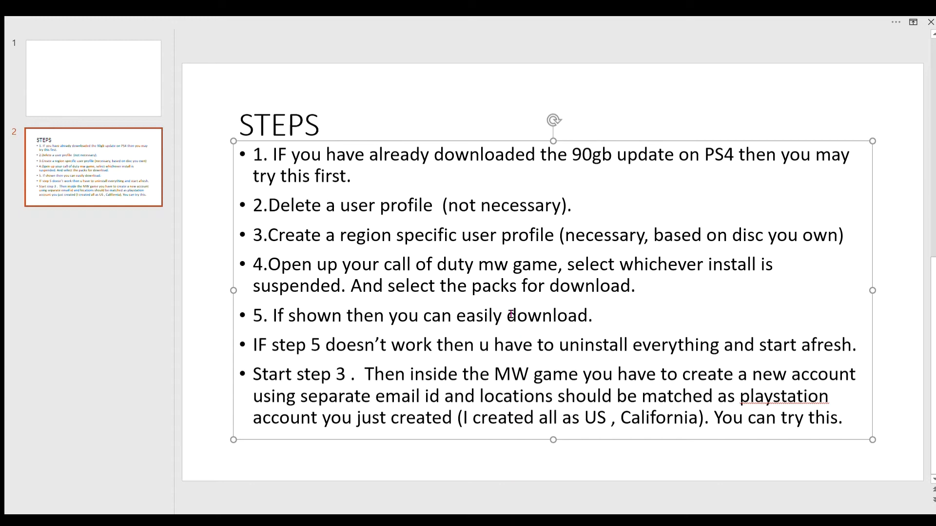
pyautogui.moveTo(378, 435)
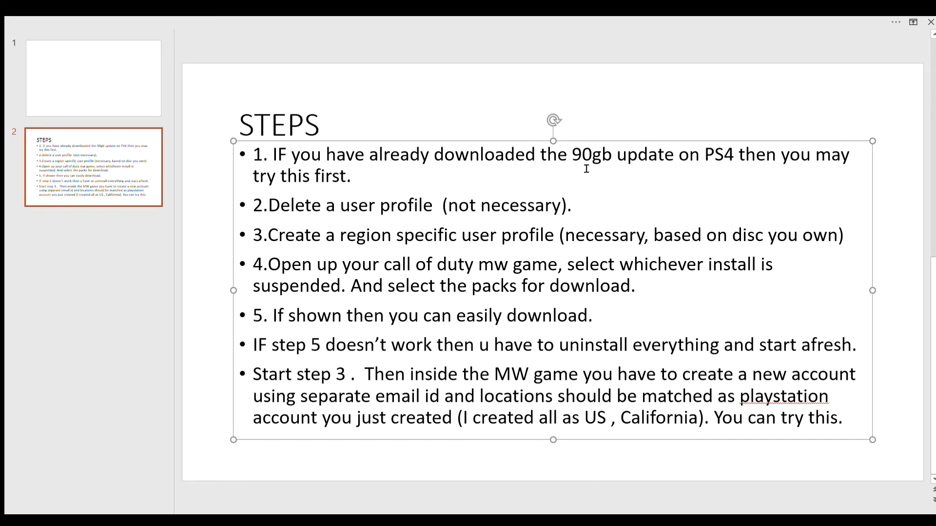
pyautogui.moveTo(404, 169)
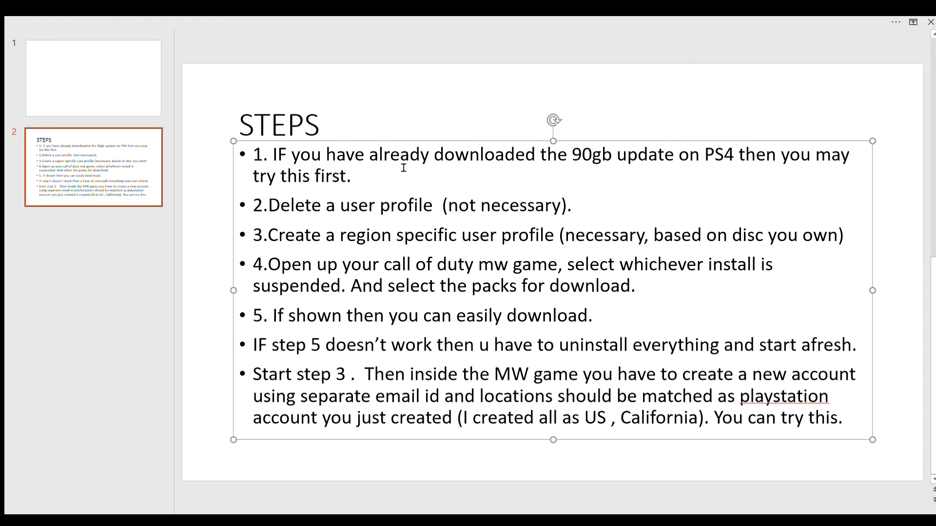
pyautogui.moveTo(691, 169)
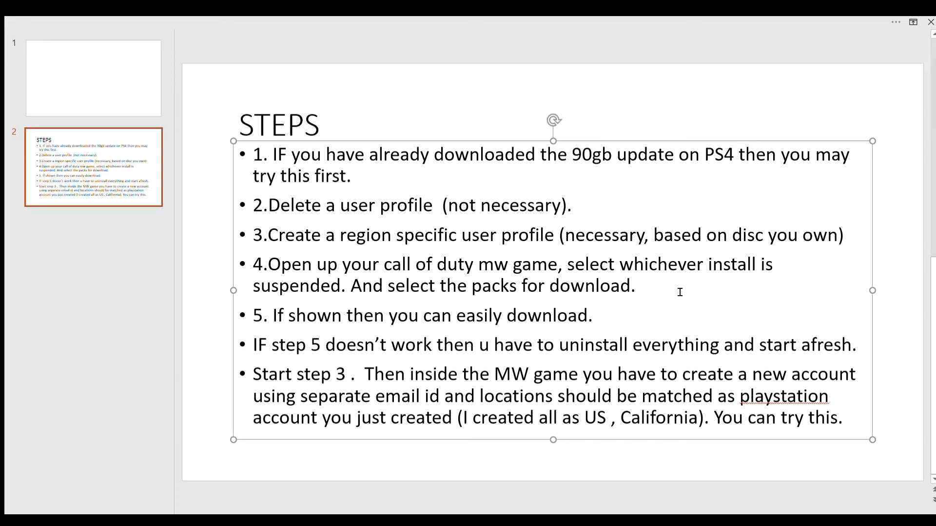
pyautogui.moveTo(566, 404)
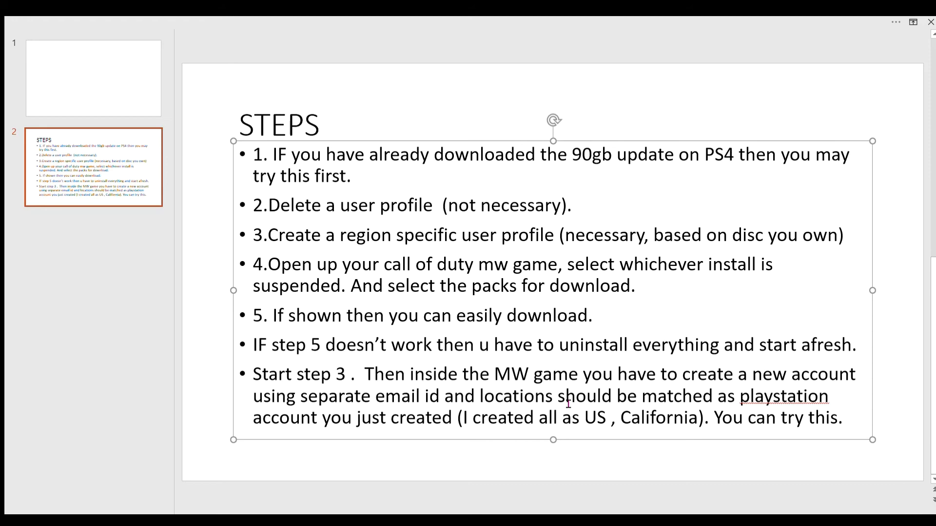
pyautogui.moveTo(776, 436)
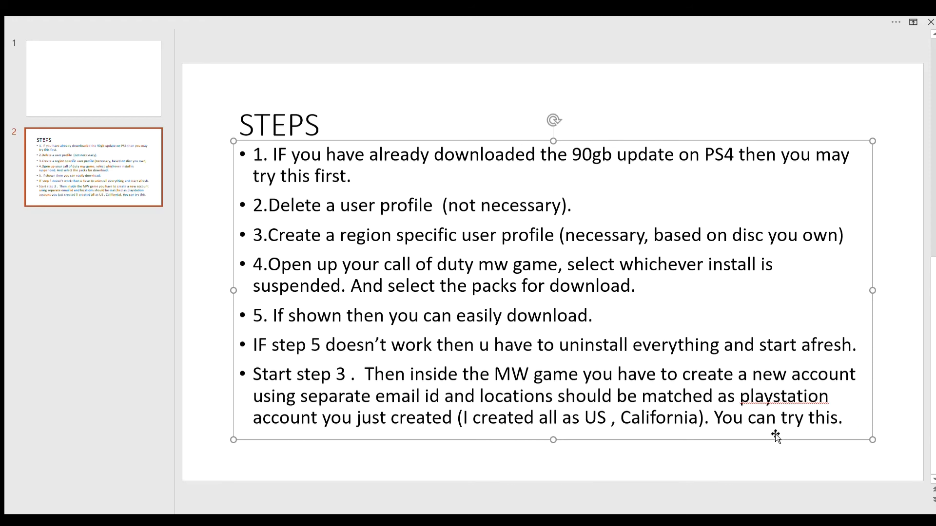
pyautogui.moveTo(785, 406)
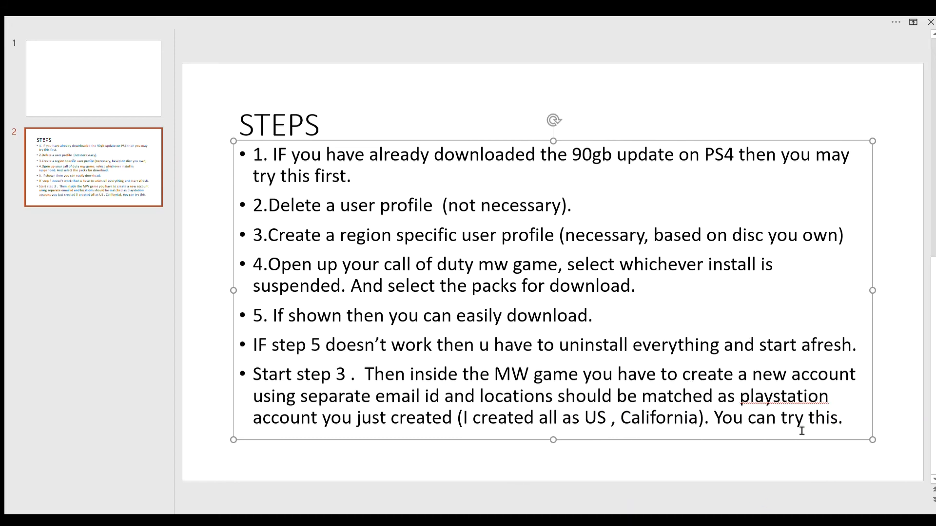
pyautogui.moveTo(364, 255)
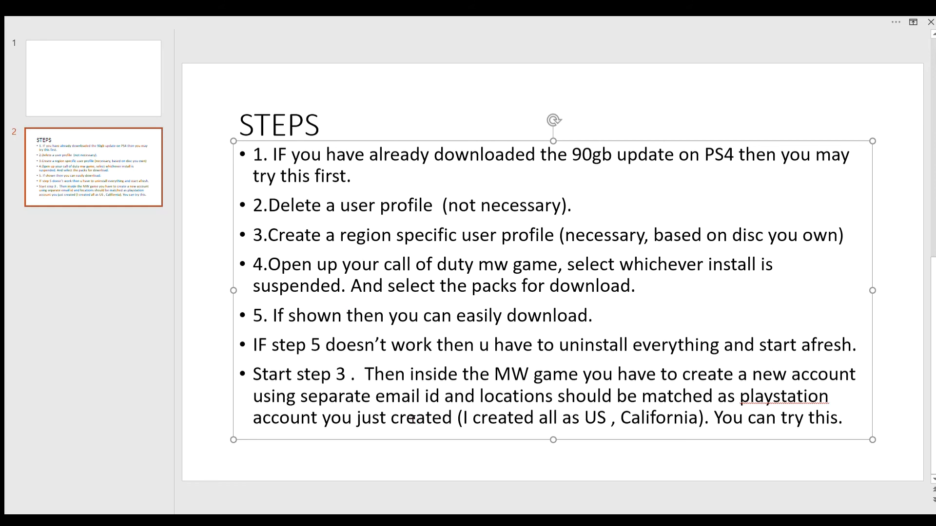
pyautogui.moveTo(403, 485)
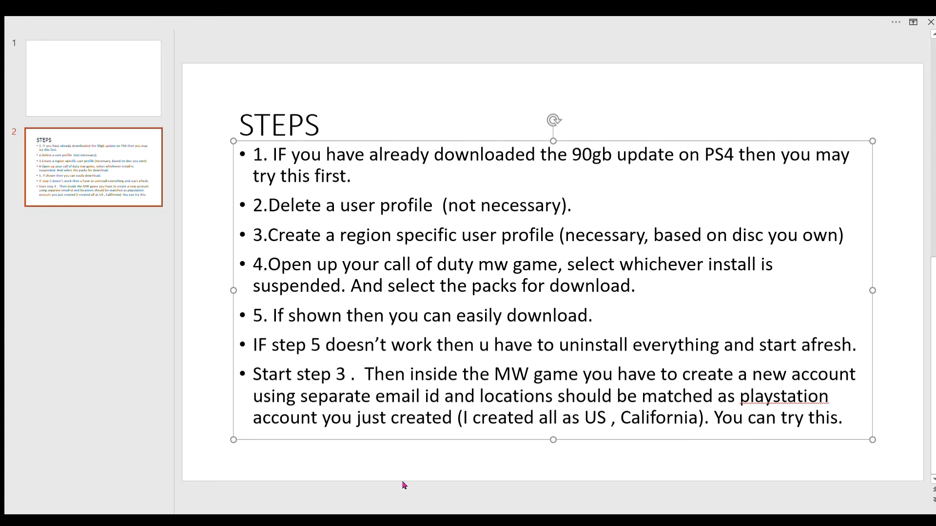
pyautogui.moveTo(398, 505)
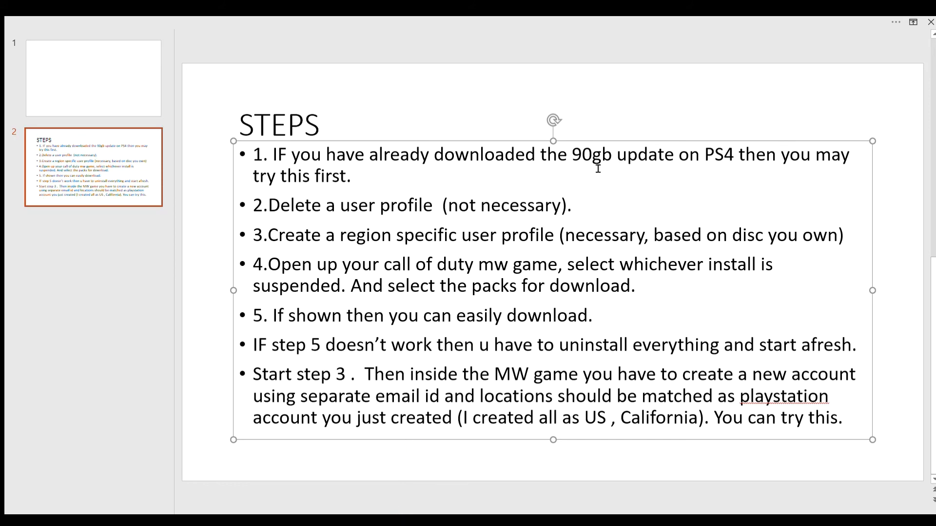
pyautogui.moveTo(547, 199)
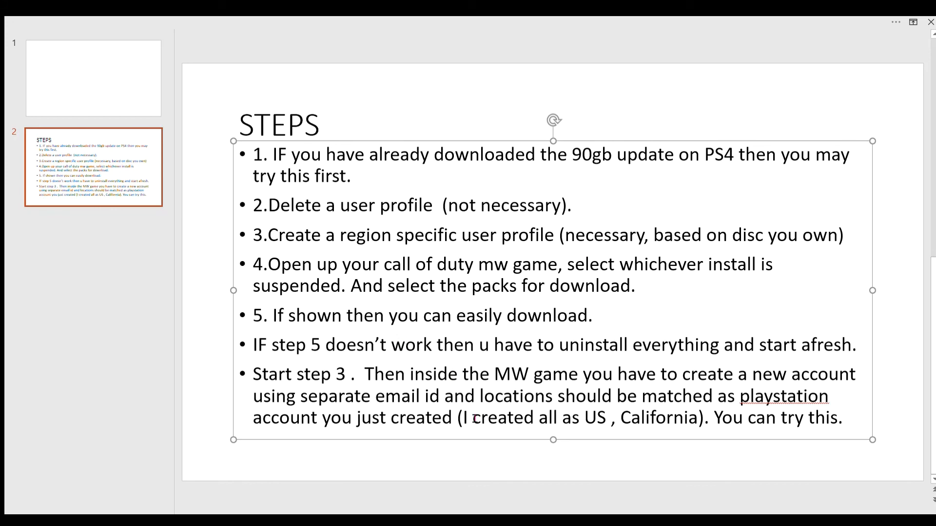
pyautogui.moveTo(449, 435)
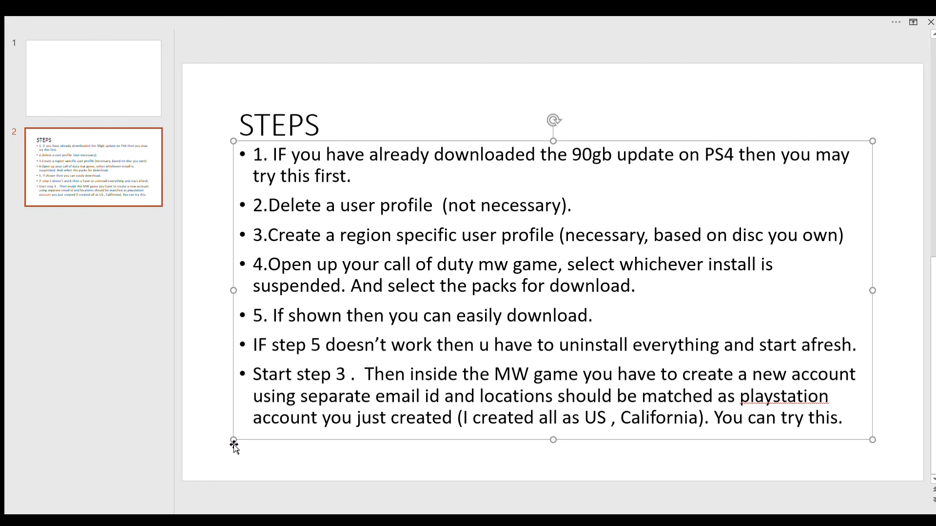
pyautogui.moveTo(238, 439)
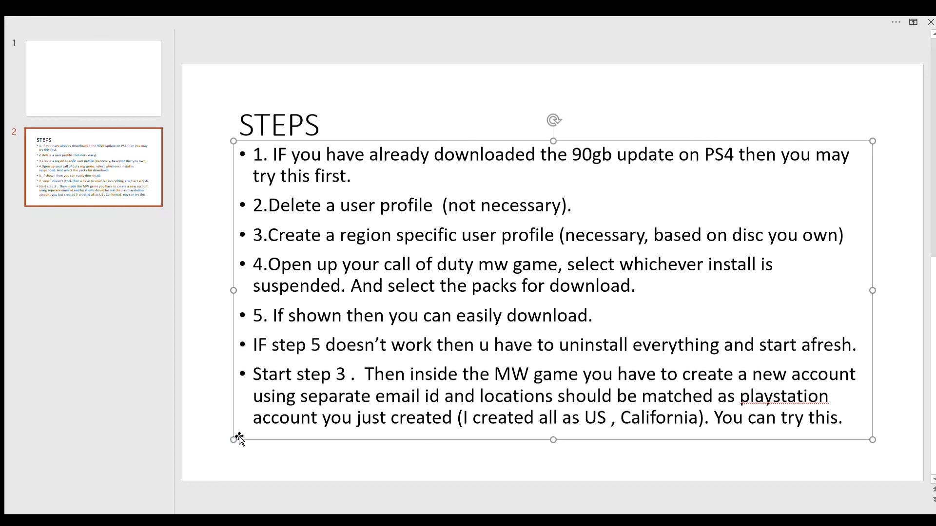
pyautogui.moveTo(230, 446)
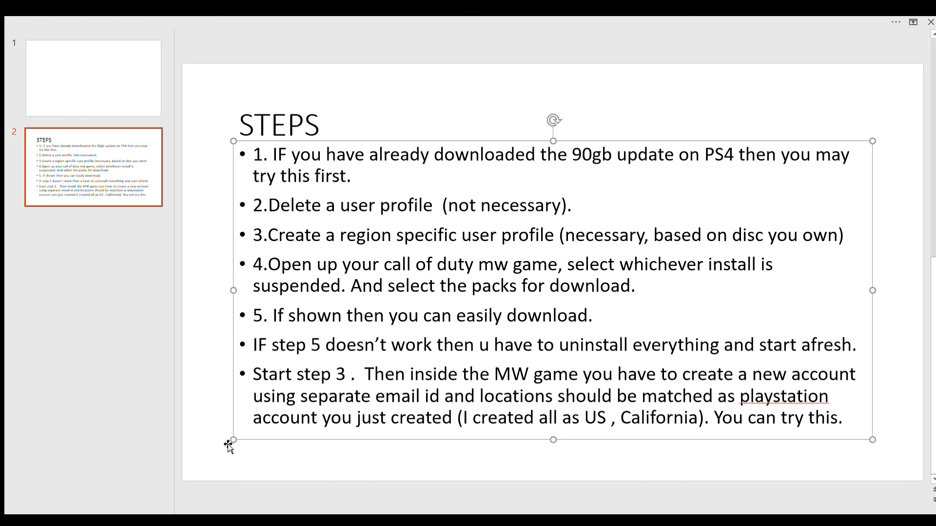
pyautogui.moveTo(886, 93)
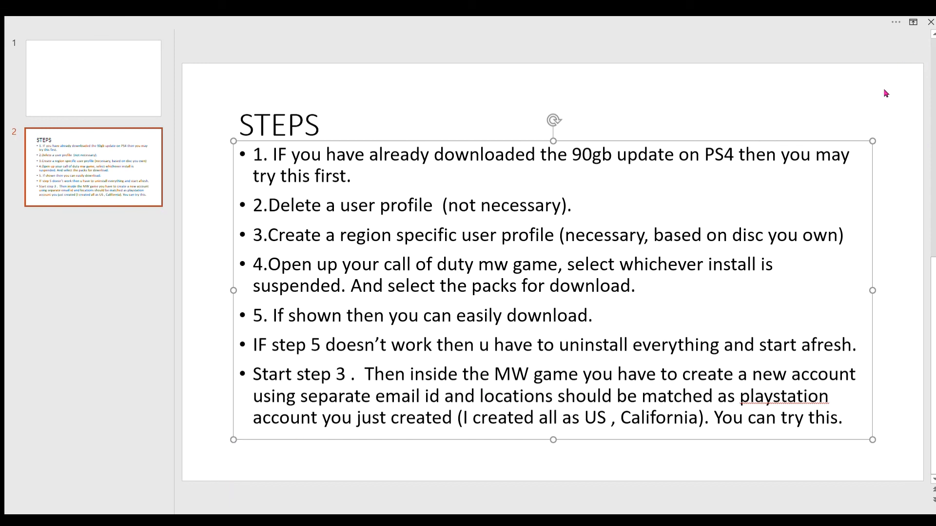